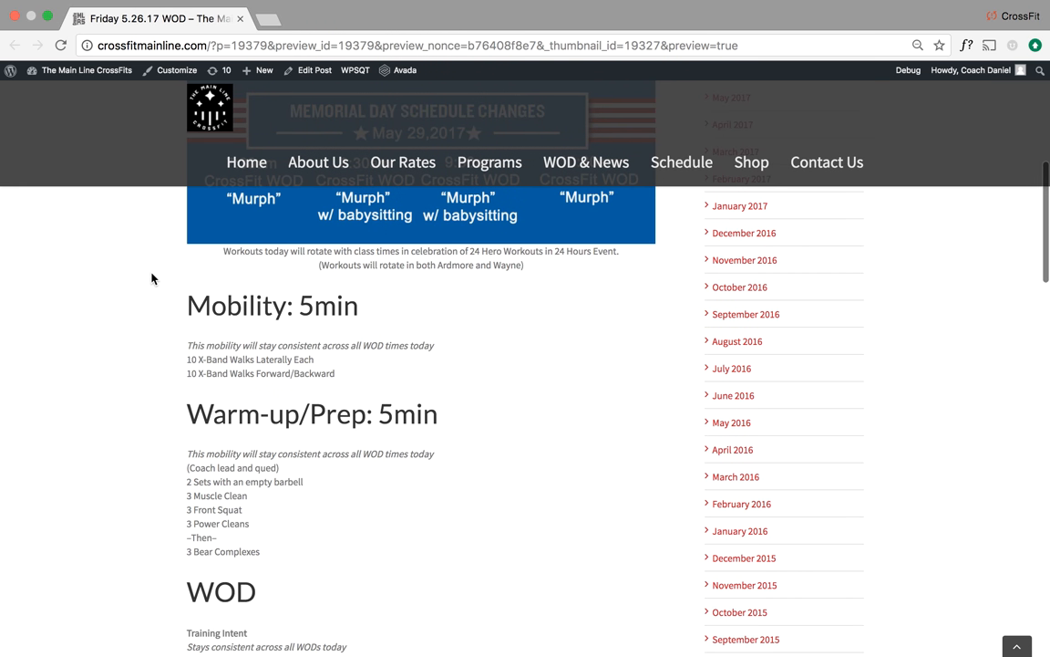
pyautogui.moveTo(219, 259)
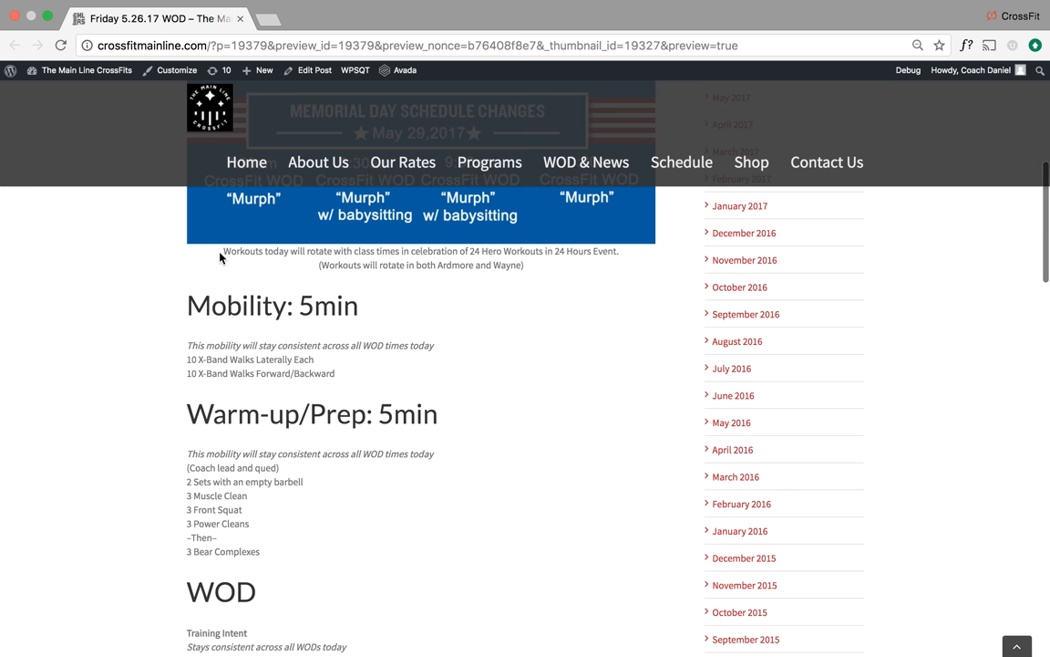
# - Highlight the note about Hero Workouts rotating, then move down to the Mobility section
pyautogui.moveTo(223, 258); pyautogui.dragTo(536, 265)
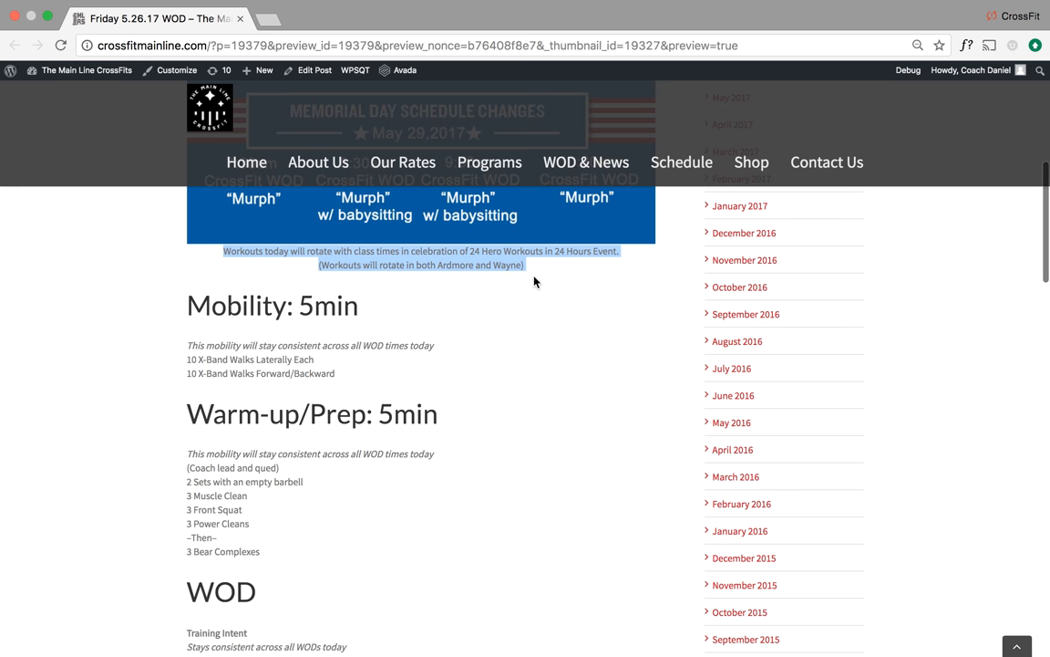
pyautogui.moveTo(536, 292)
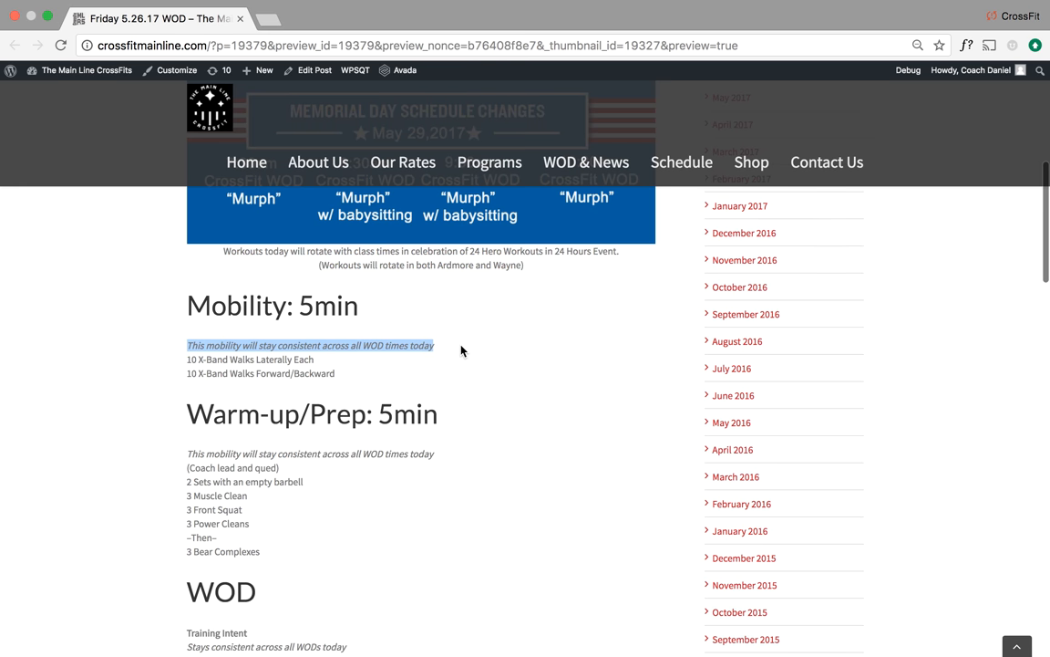
pyautogui.scroll(-3)
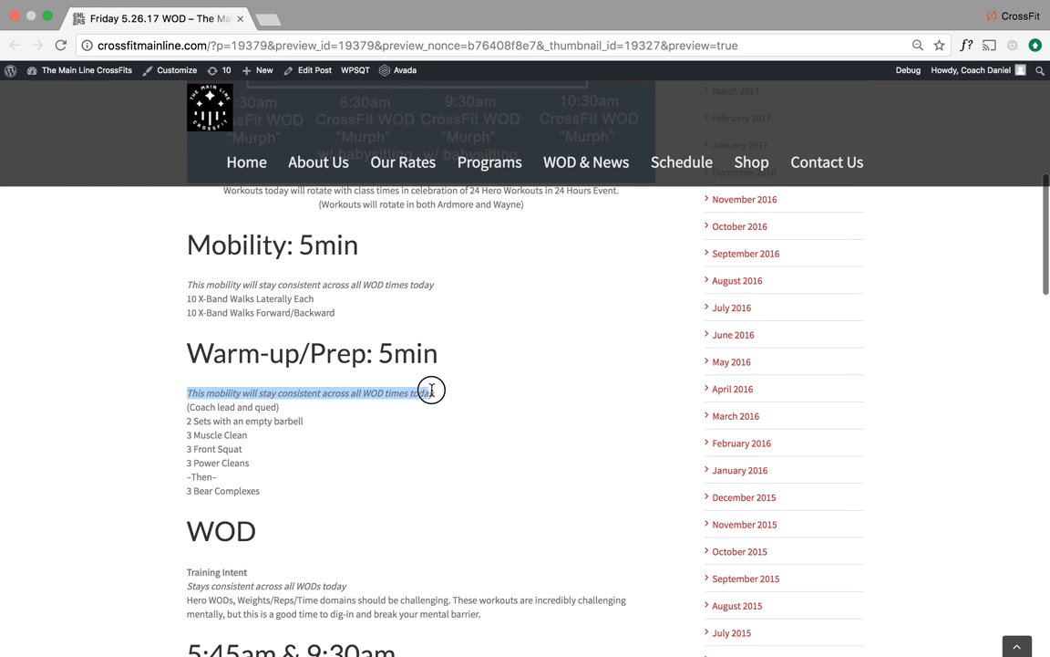
pyautogui.scroll(-3)
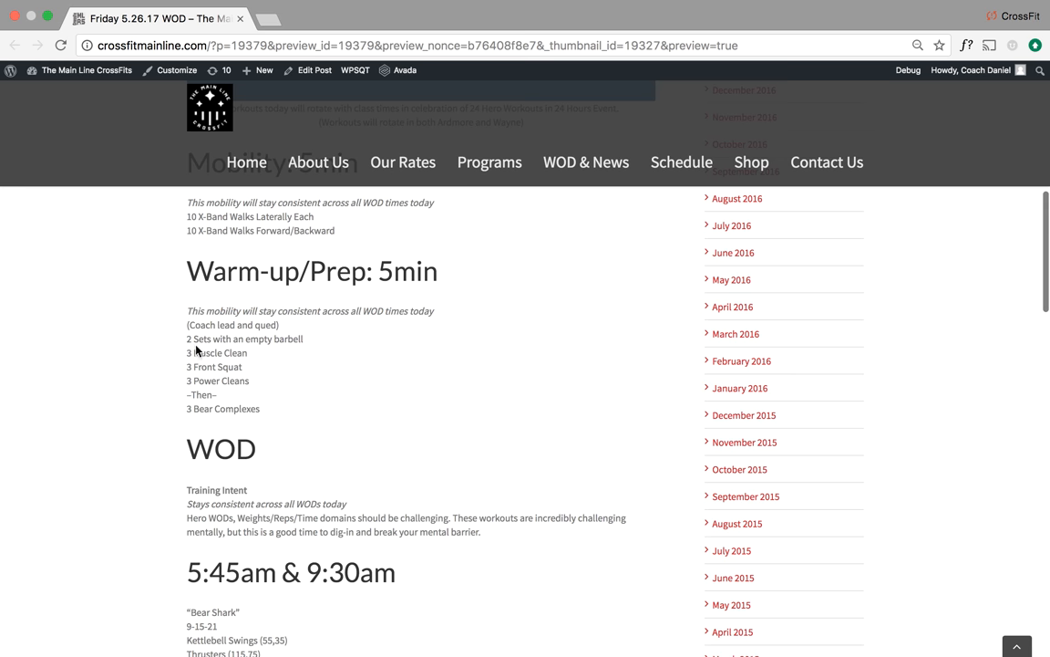
# - Highlight the warm-up barbell complex lines, clear the selection, and continue to the WOD heading
pyautogui.moveTo(186, 338); pyautogui.dragTo(259, 408)
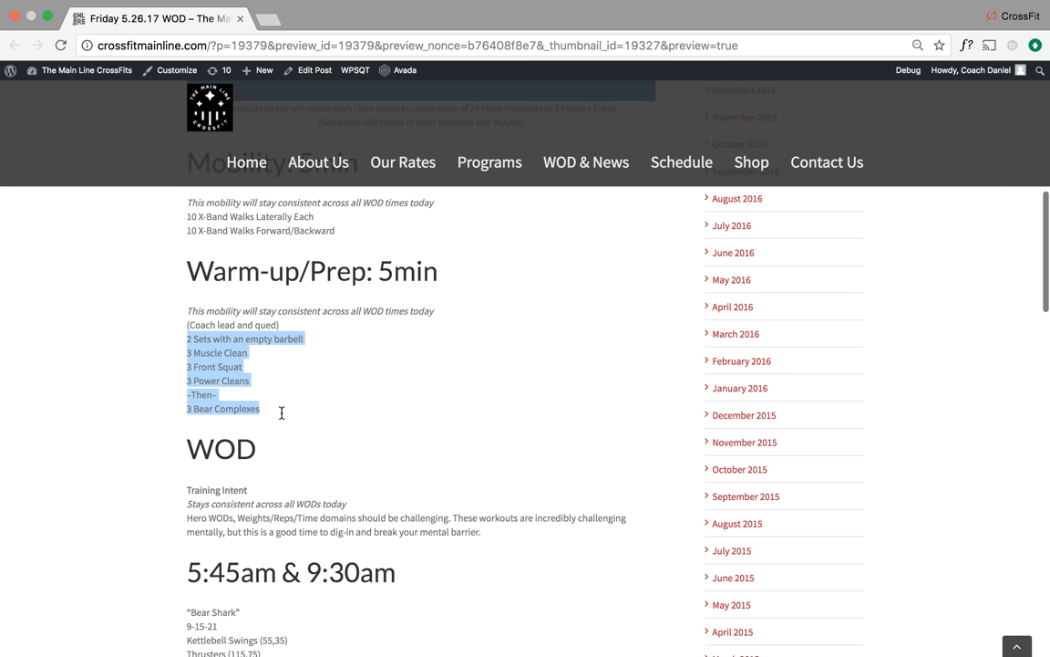
pyautogui.click(281, 413)
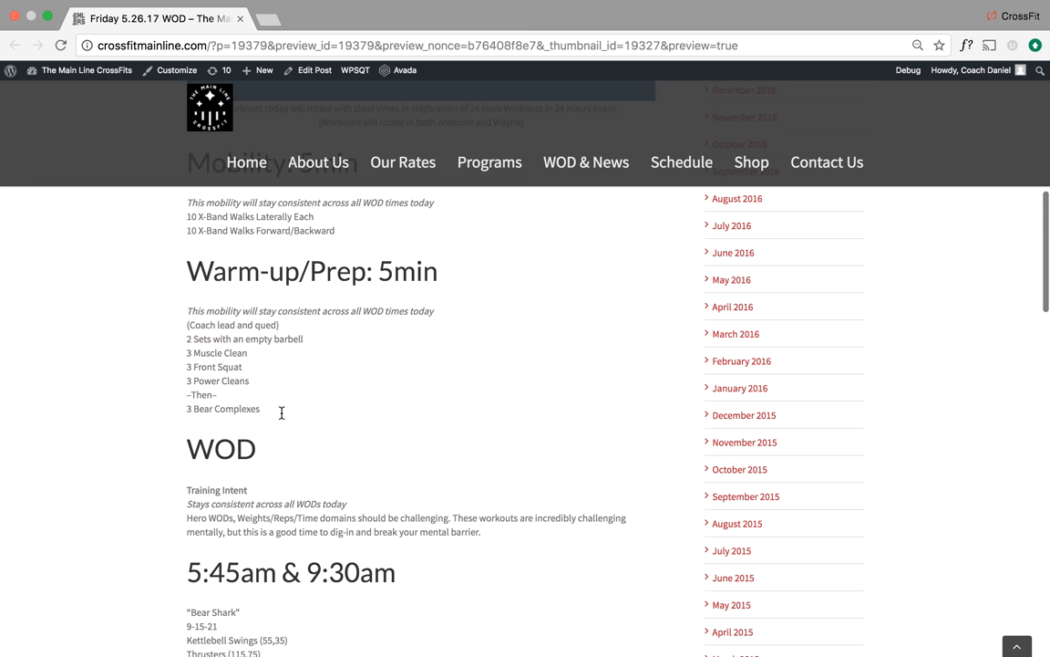
pyautogui.scroll(-3)
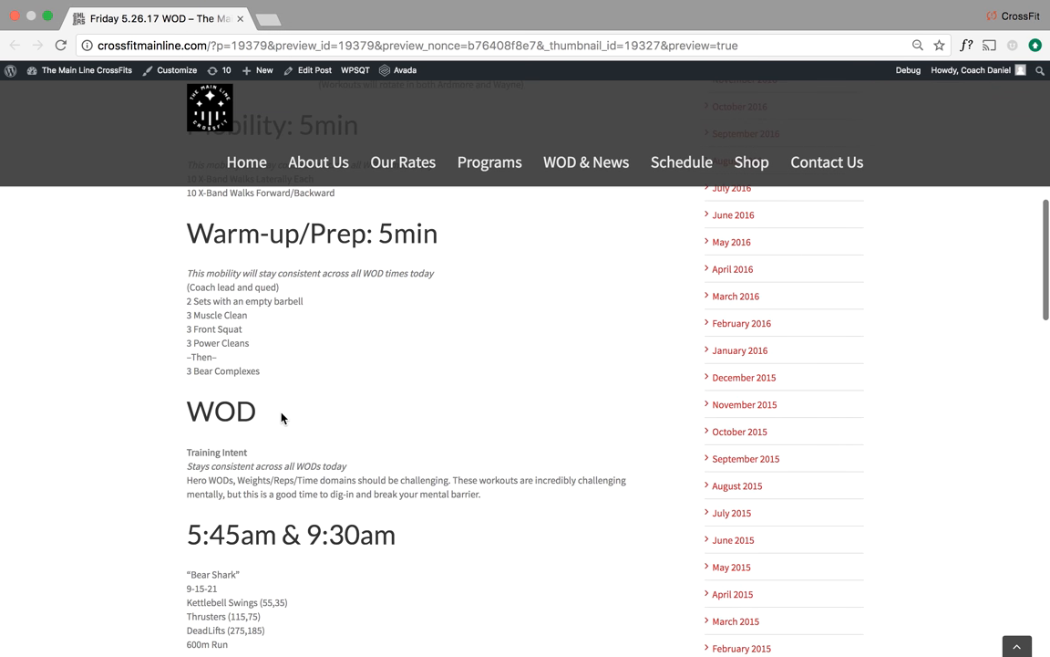
# - Scroll through the WOD training intent and the 5:45am & 9:30am 'Bear Shark' workout
pyautogui.scroll(-3)
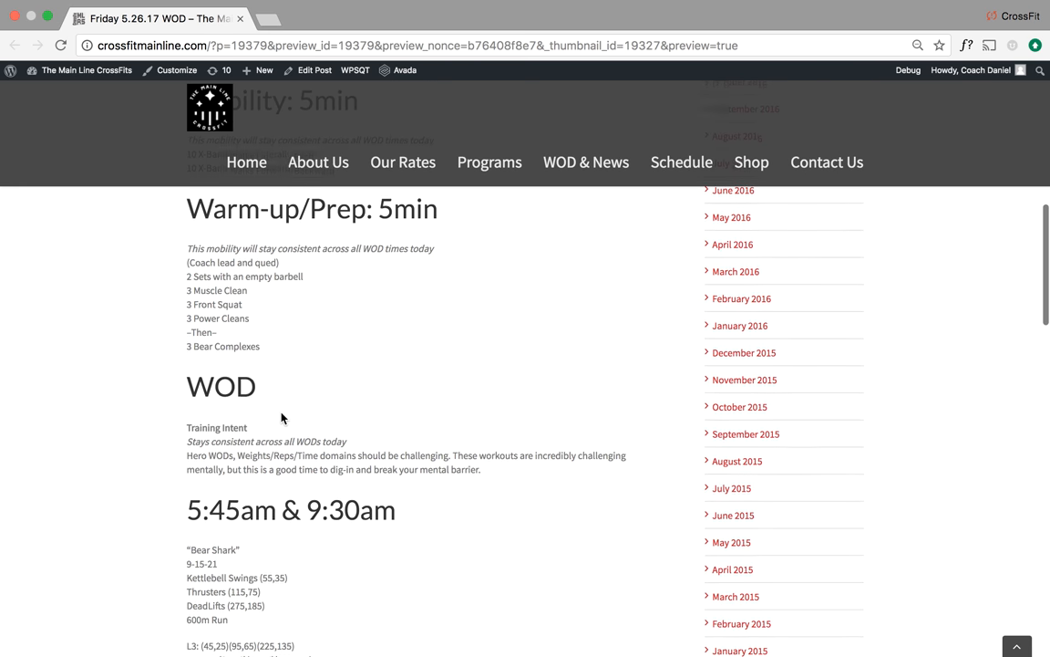
pyautogui.scroll(-3)
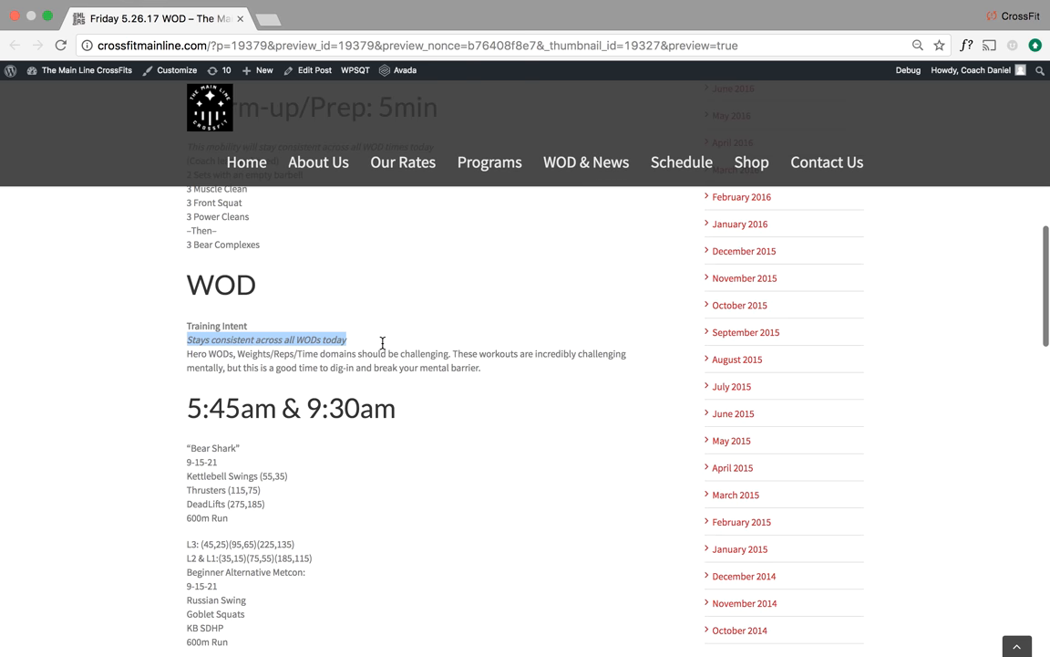
pyautogui.scroll(-3)
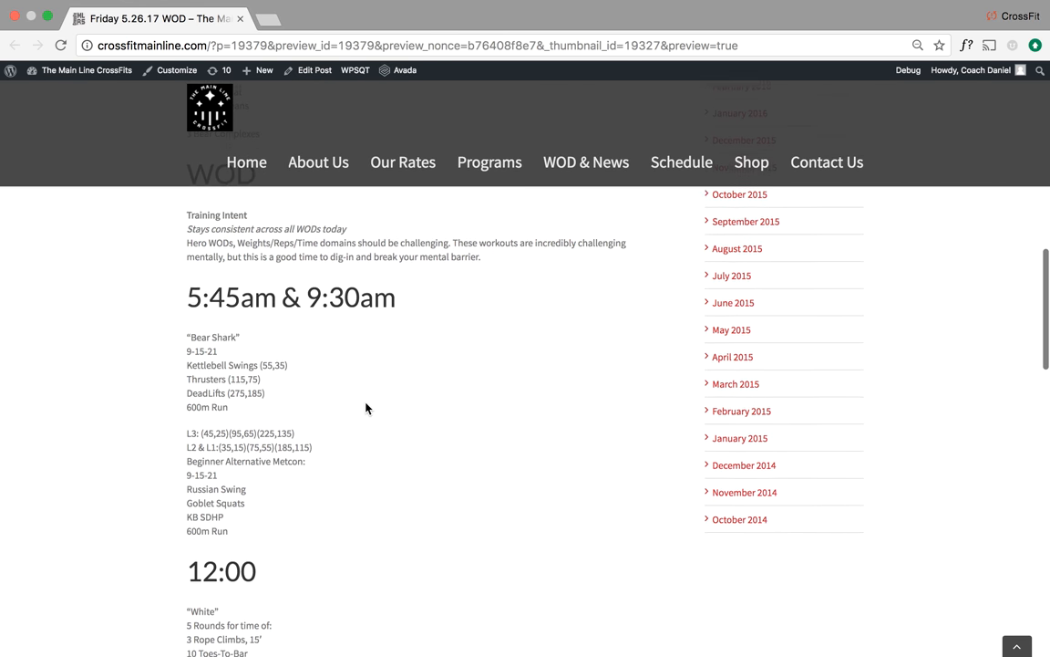
pyautogui.scroll(-3)
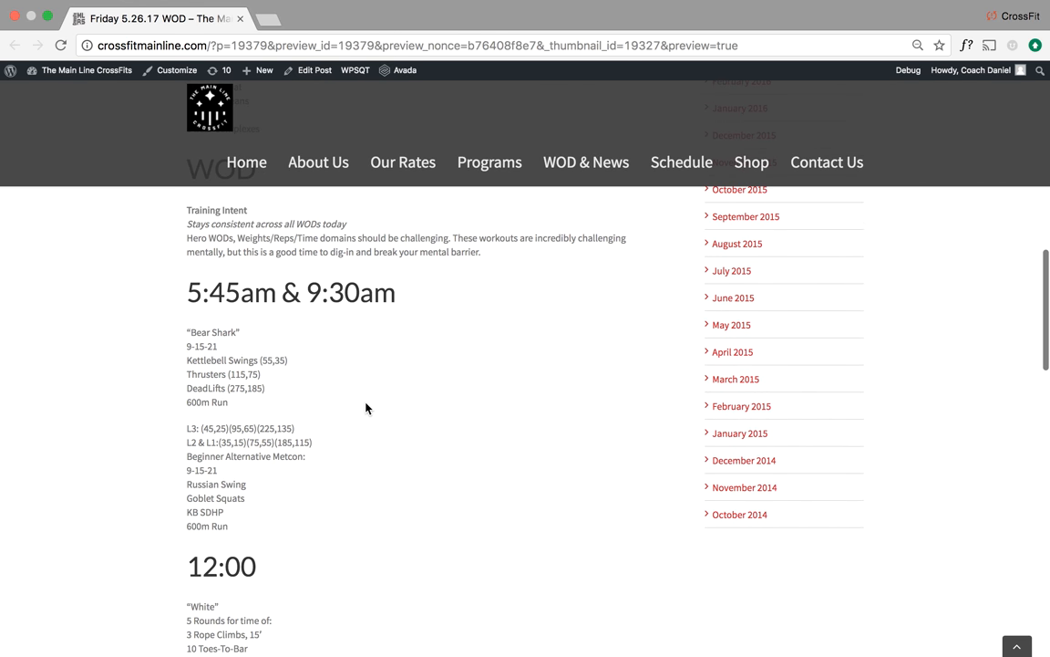
pyautogui.scroll(-3)
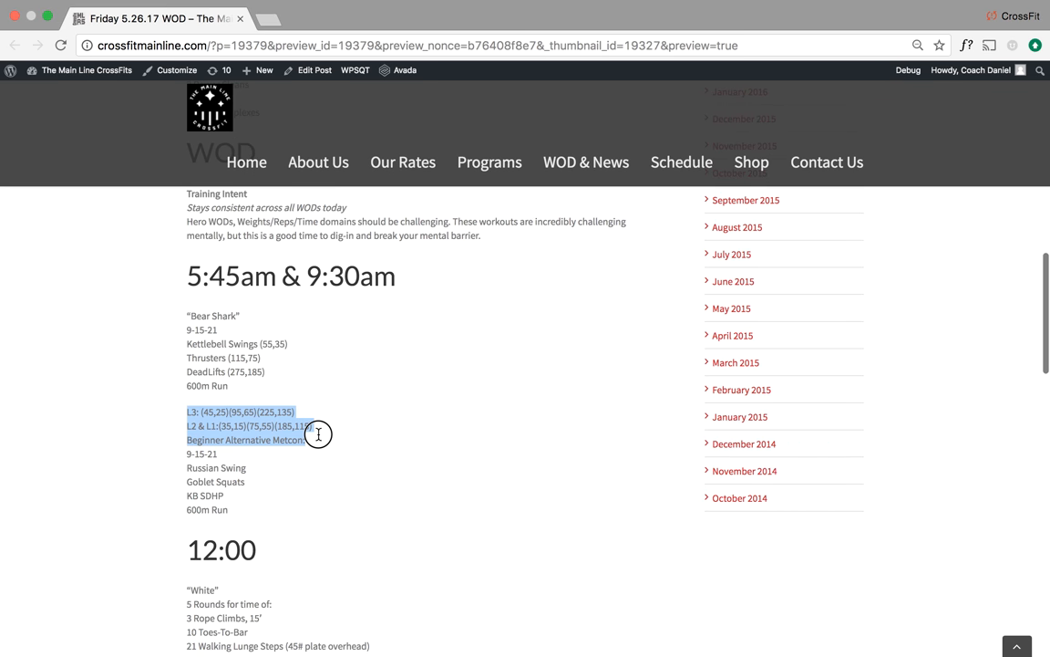
# - Clear the highlighted scaling weights and move down to the 12:00 'White' workout
pyautogui.click(317, 434)
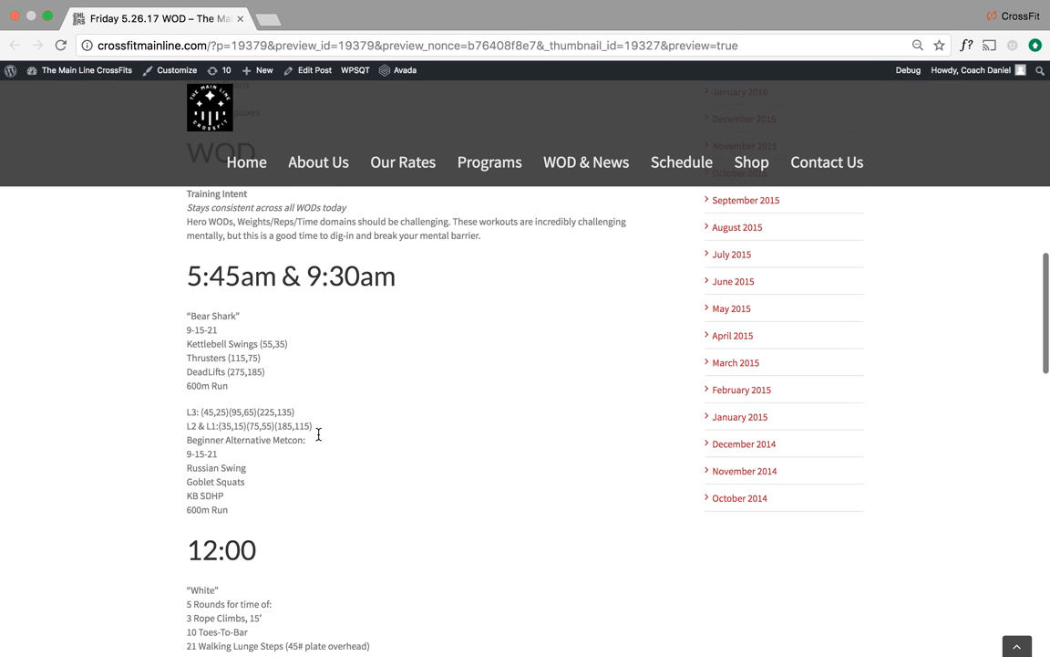
pyautogui.scroll(-3)
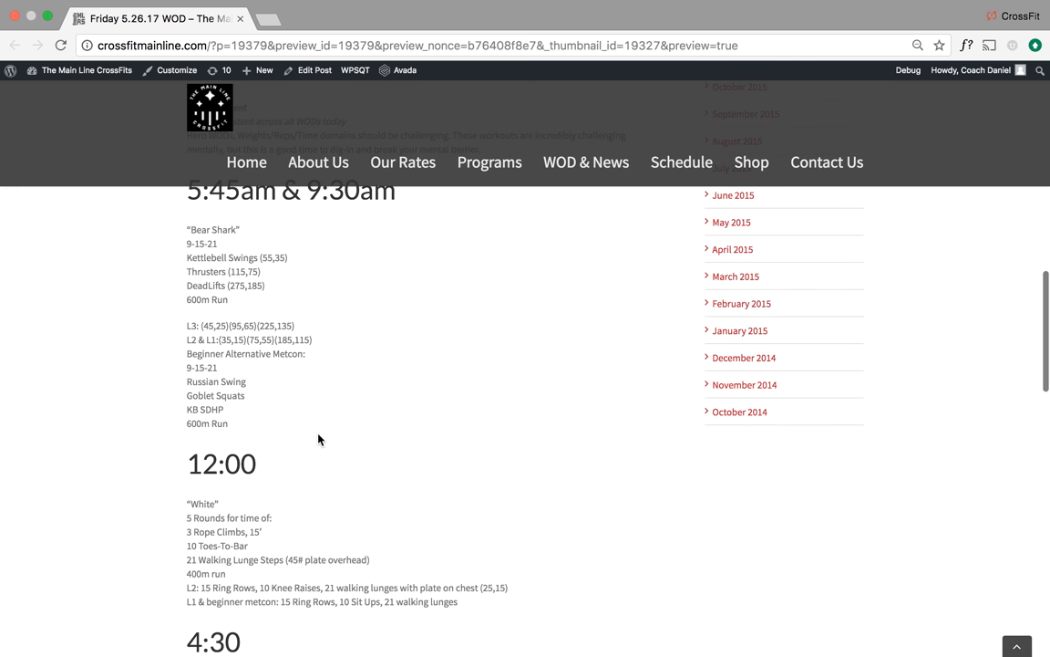
pyautogui.scroll(-3)
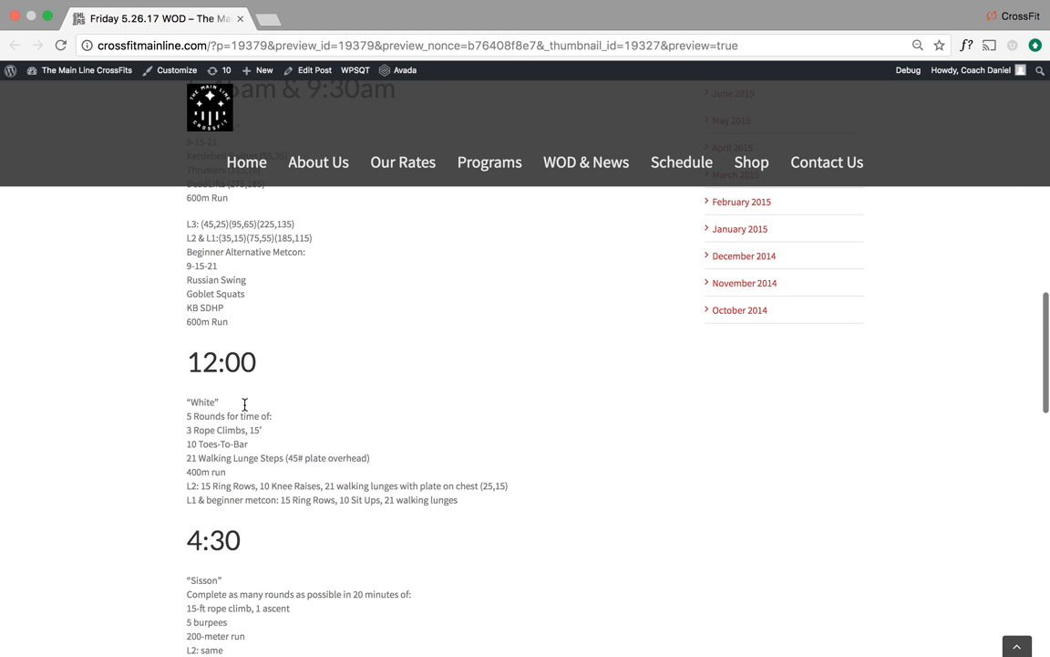
# - Scroll past the 12:00, 4:30 'Sisson', 5:30 'Zimmerman' and 6:30 'Randy' workouts to the $Out section
pyautogui.scroll(-3)
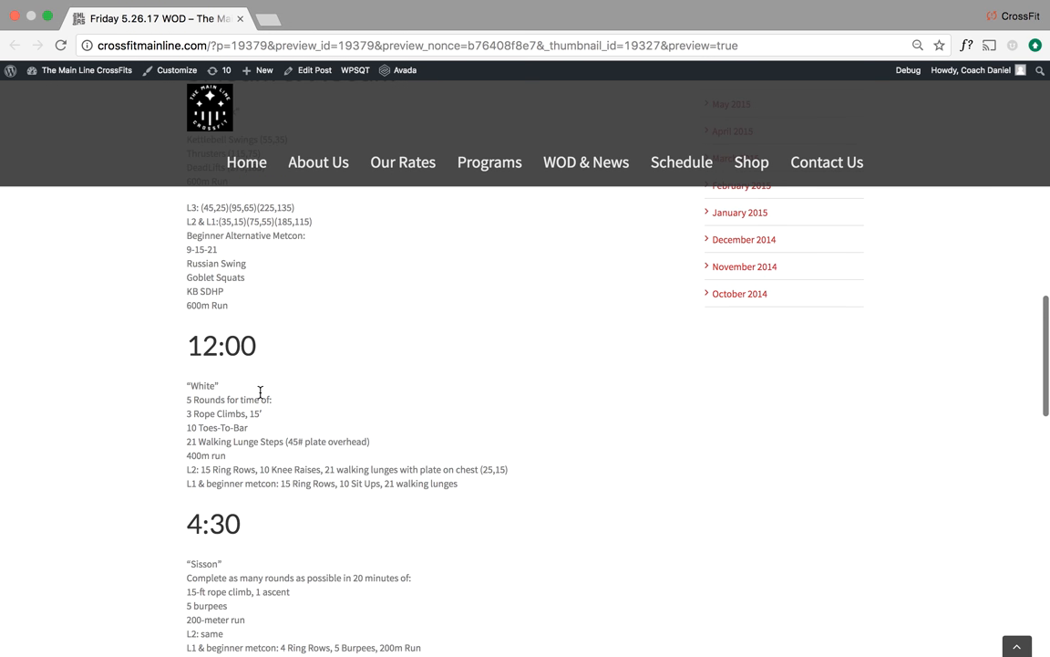
pyautogui.scroll(-3)
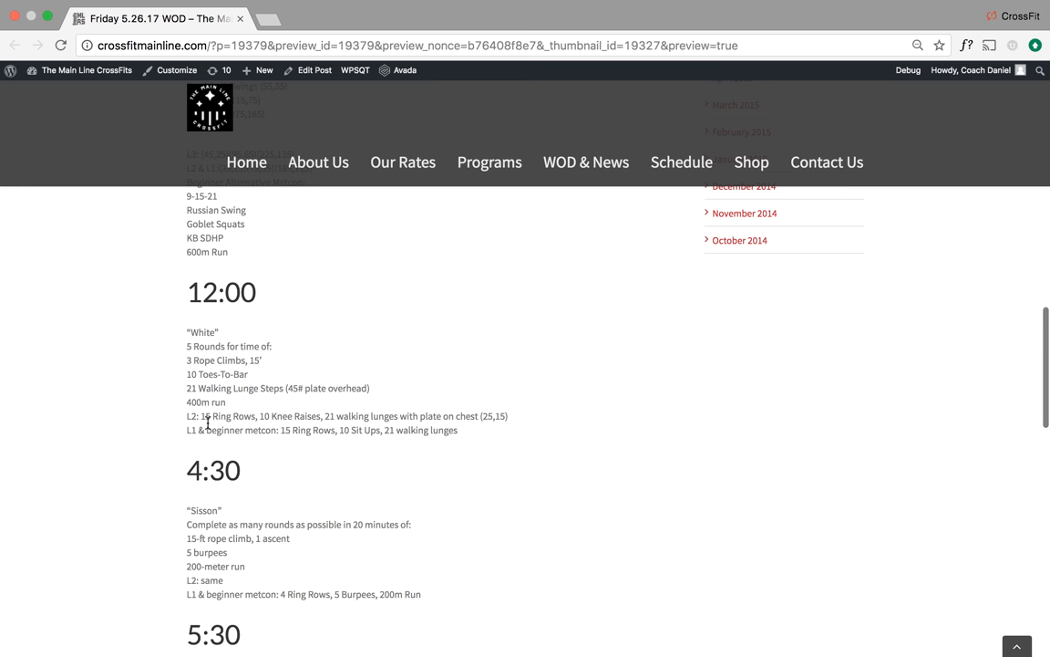
pyautogui.scroll(-3)
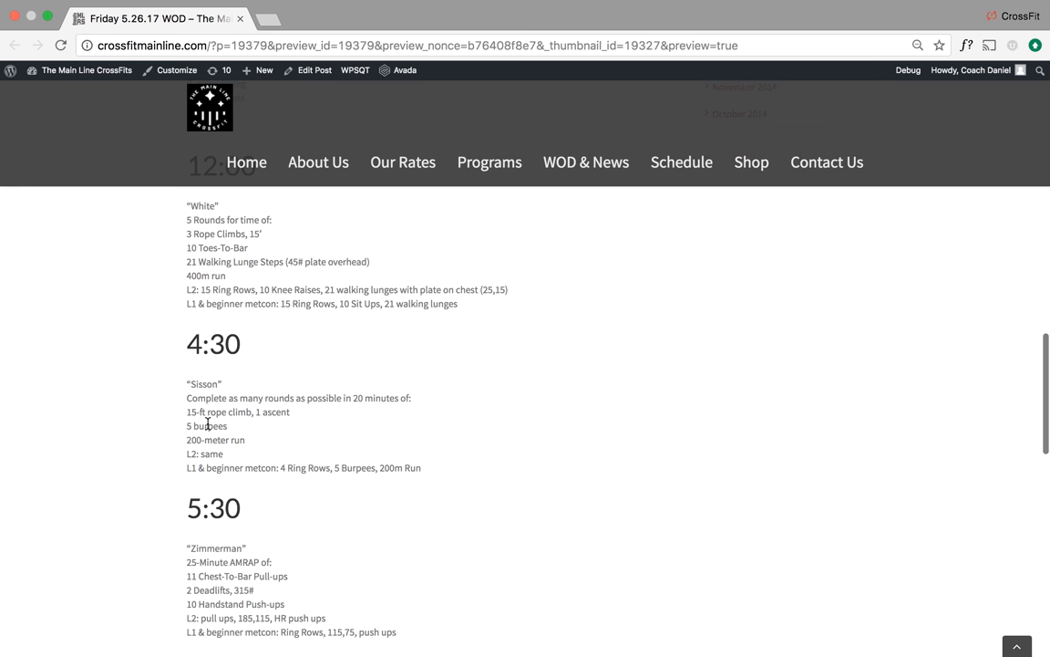
pyautogui.scroll(-3)
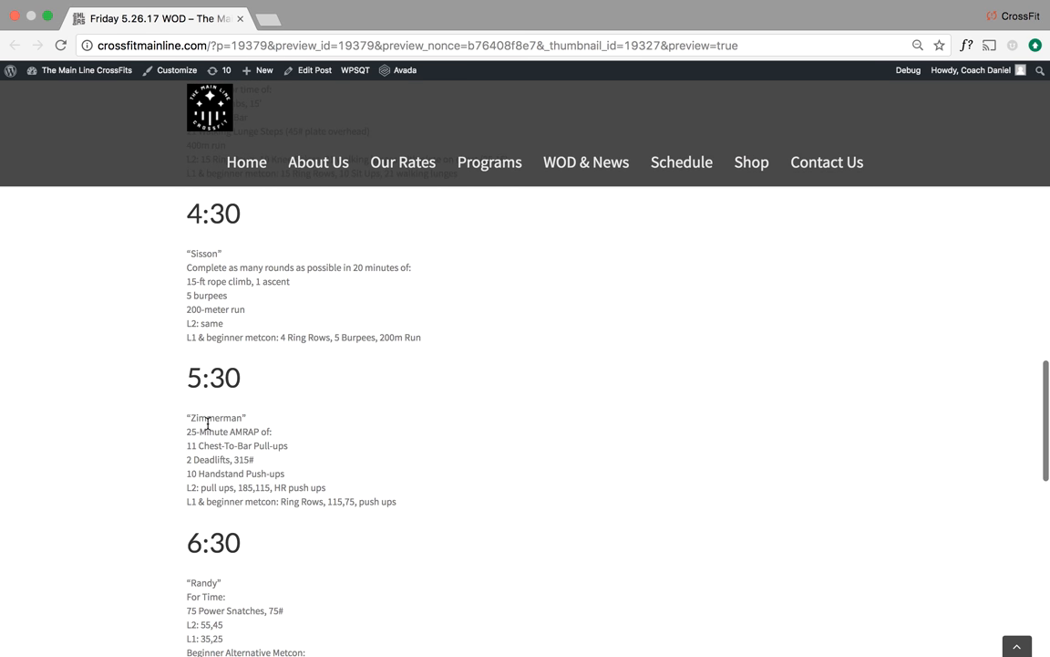
pyautogui.scroll(-3)
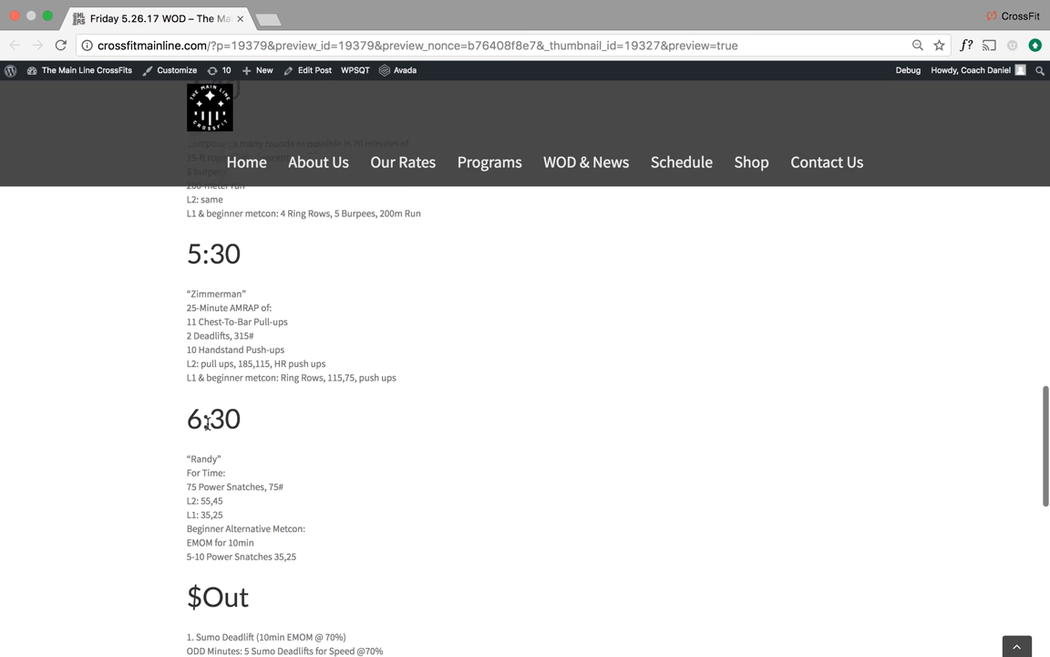
pyautogui.scroll(-3)
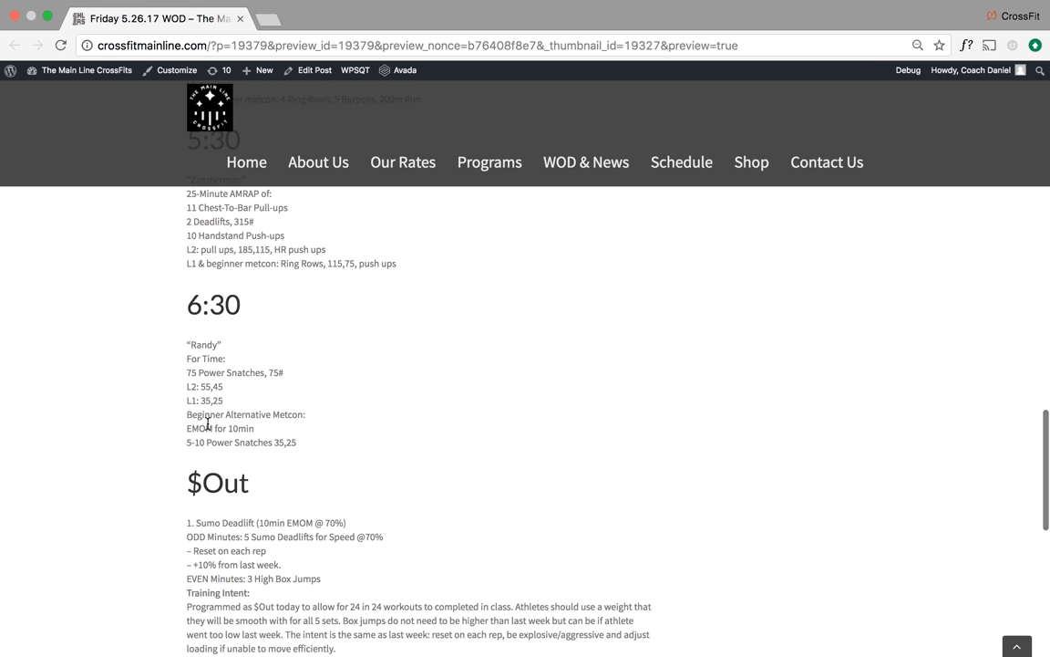
pyautogui.scroll(-3)
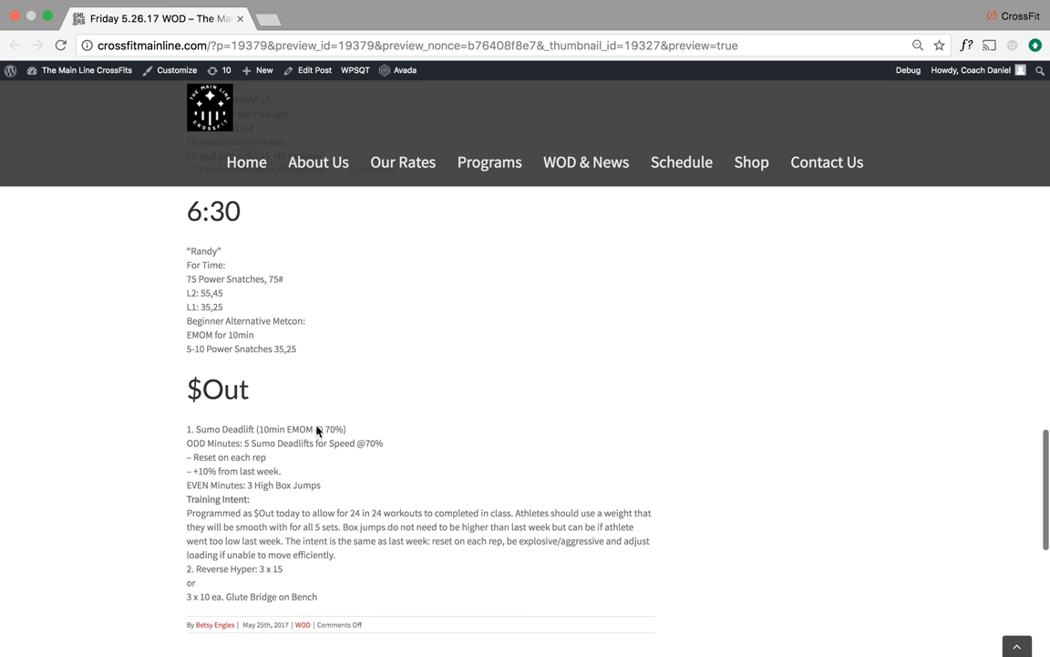
pyautogui.scroll(-3)
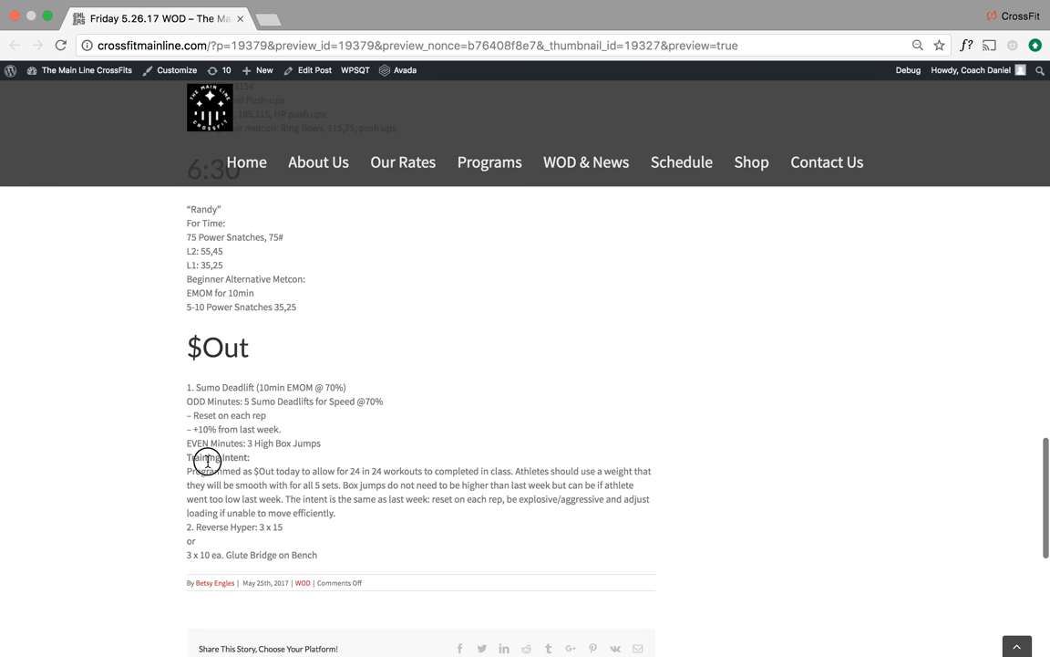
# - Highlight the $Out training intent text and the Reverse Hyper or Glute Bridge accessory options
pyautogui.moveTo(186, 456); pyautogui.dragTo(434, 471)
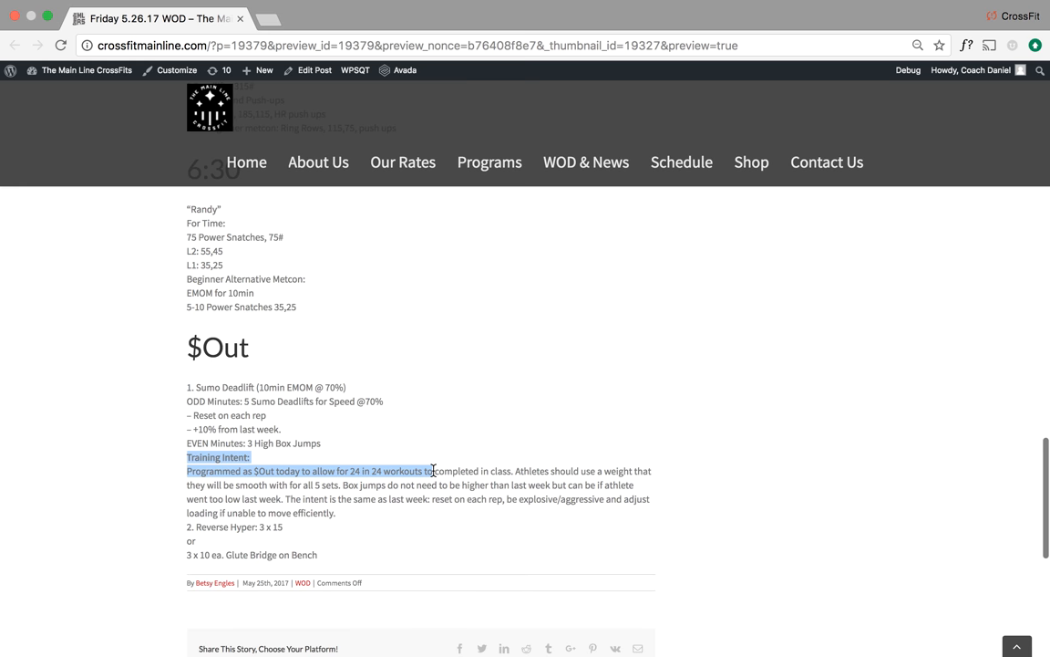
pyautogui.moveTo(454, 456)
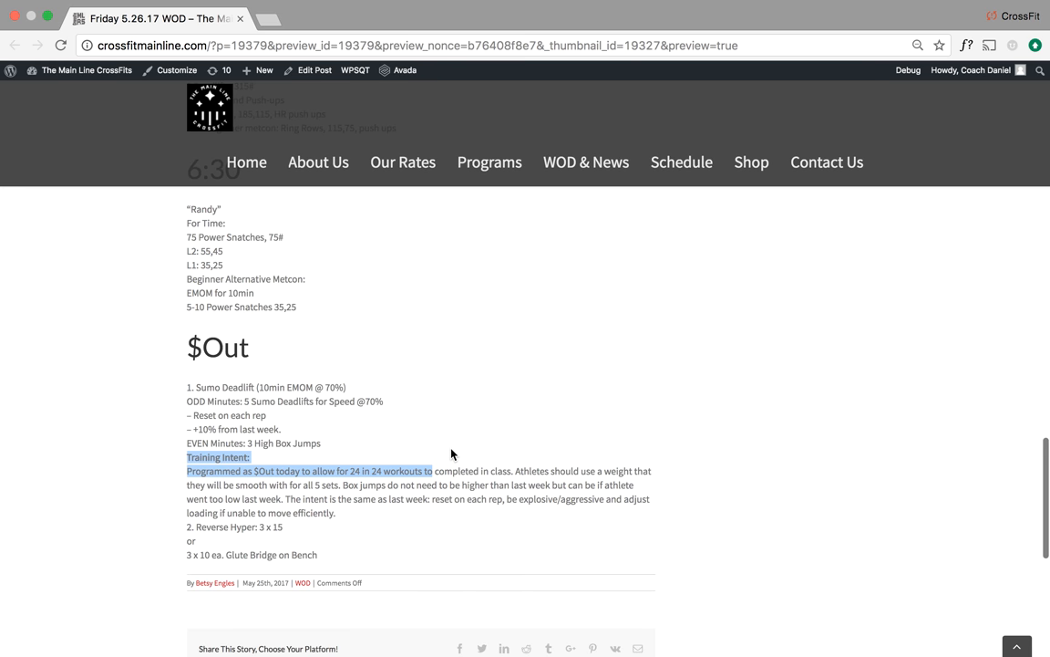
pyautogui.moveTo(259, 387)
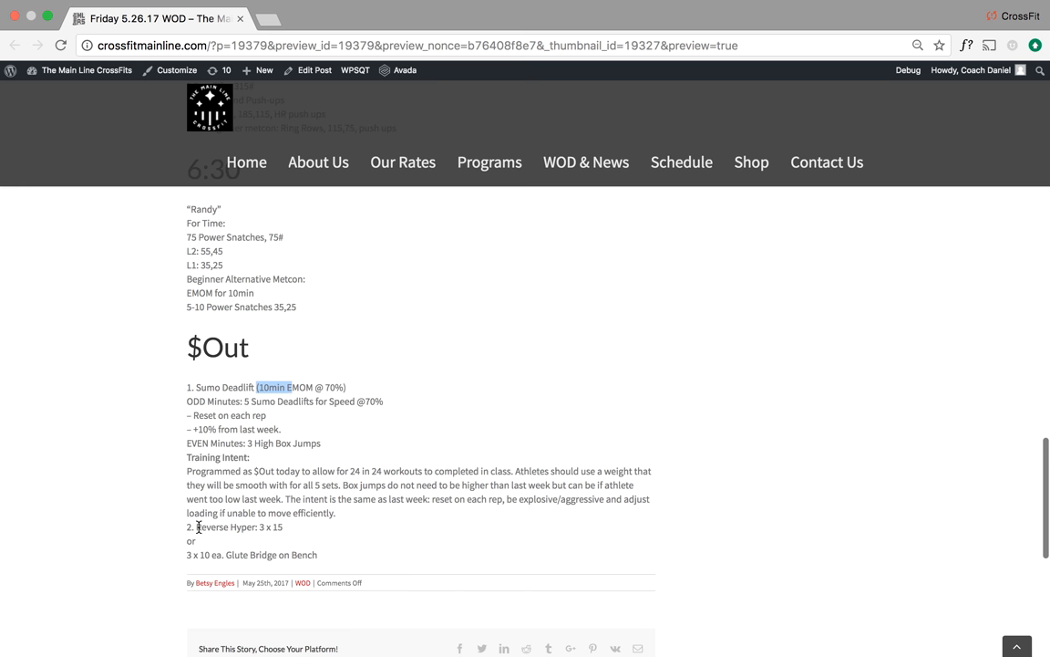
pyautogui.moveTo(194, 526); pyautogui.dragTo(325, 554)
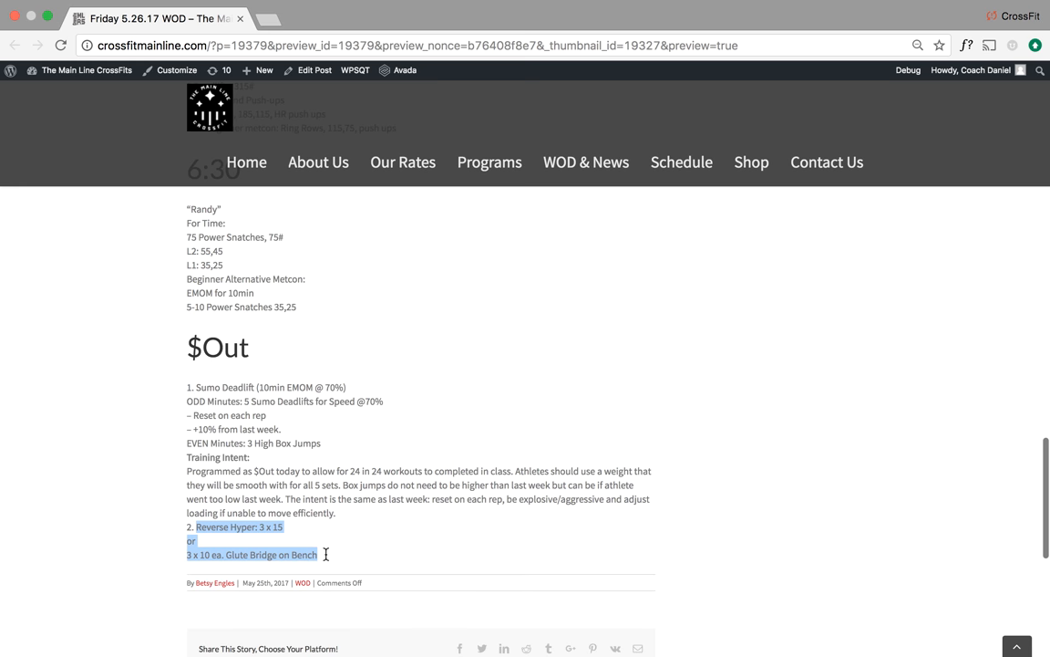
pyautogui.moveTo(356, 518)
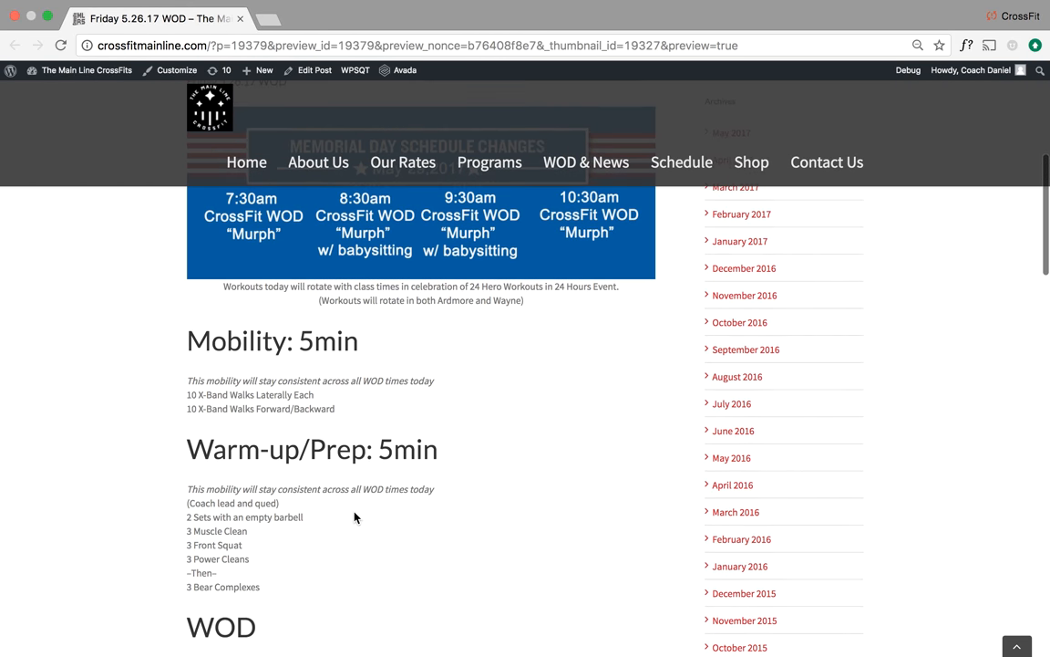
# - Scroll back to the top of the post and bring up the Avada theme options list in the admin bar
pyautogui.scroll(3)
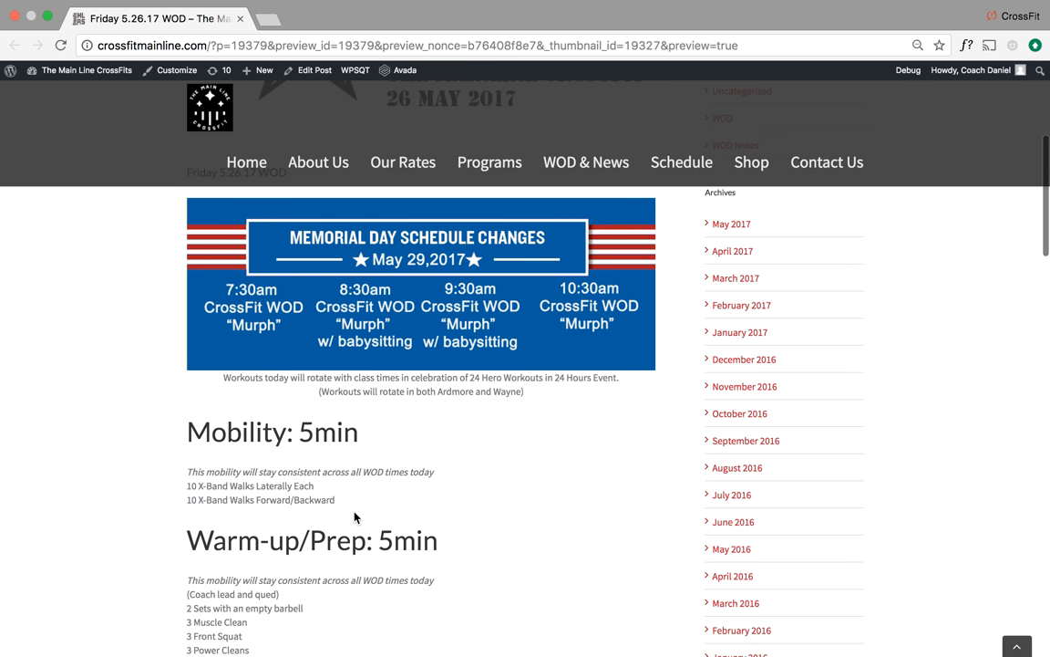
pyautogui.click(405, 69)
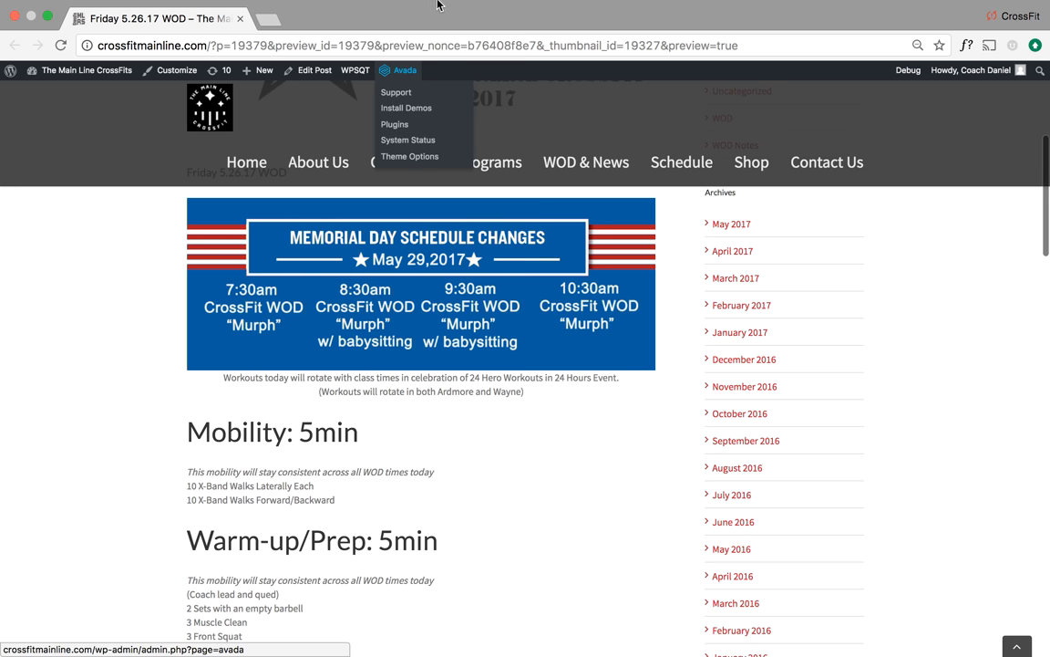